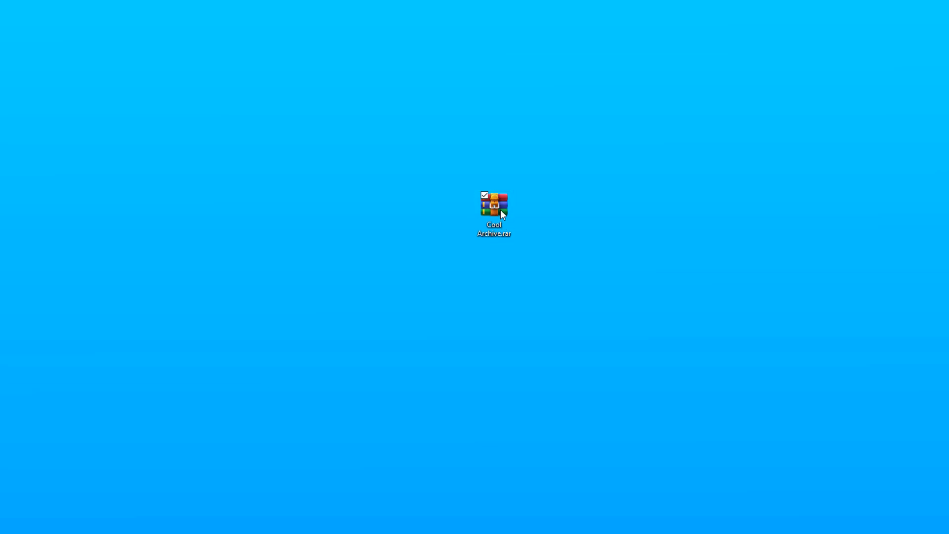
Launch the Cool Archiver desktop shortcut, landing on the 7-Zip 7z Format page.
double_click(493, 205)
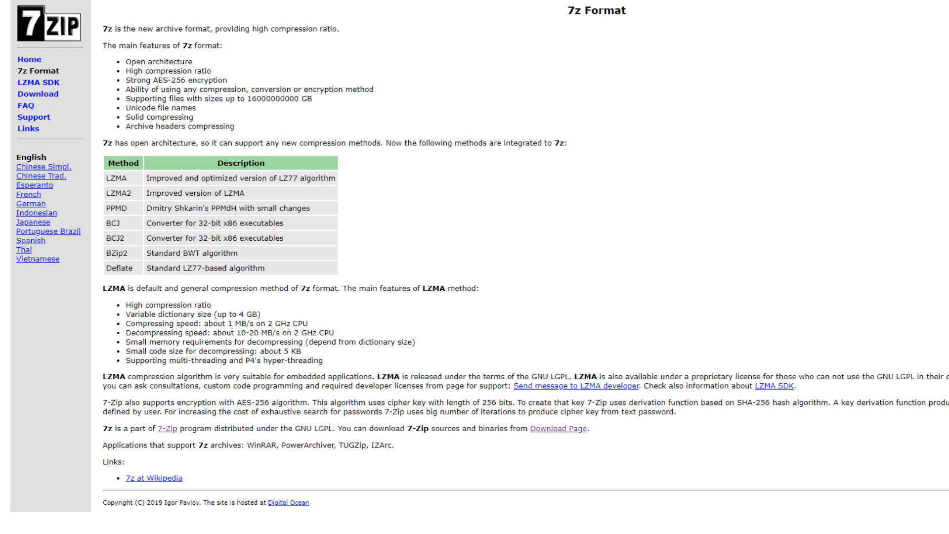
Go to the 7-Zip home page with the 19.00 and 19.02 alpha download links.
left_click(29, 59)
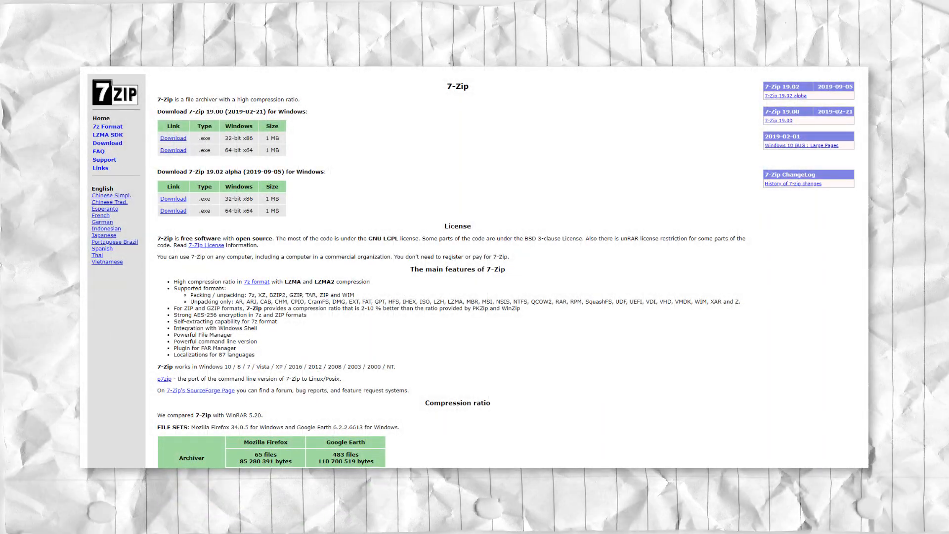